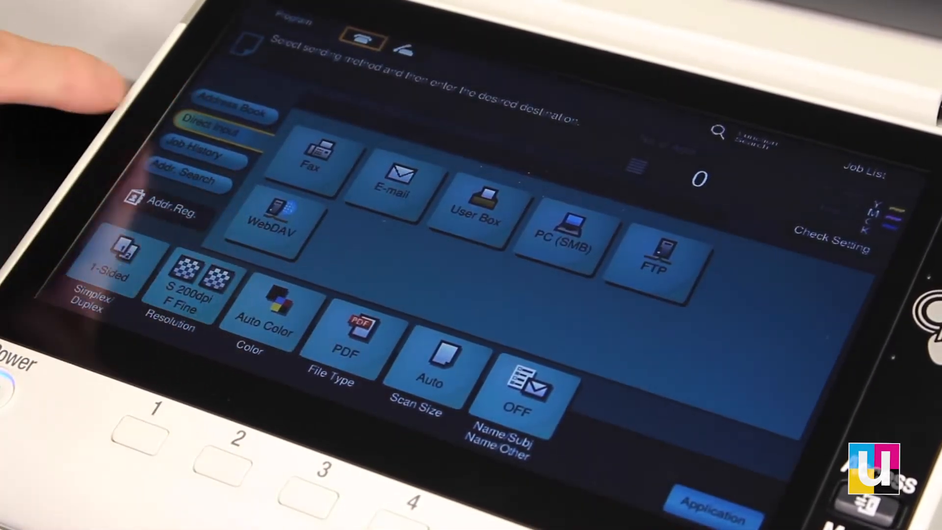
Review Job History and Address Search, ending on the address book with the test e-mail entry
{"action": "left_click", "coordinate": [198, 144]}
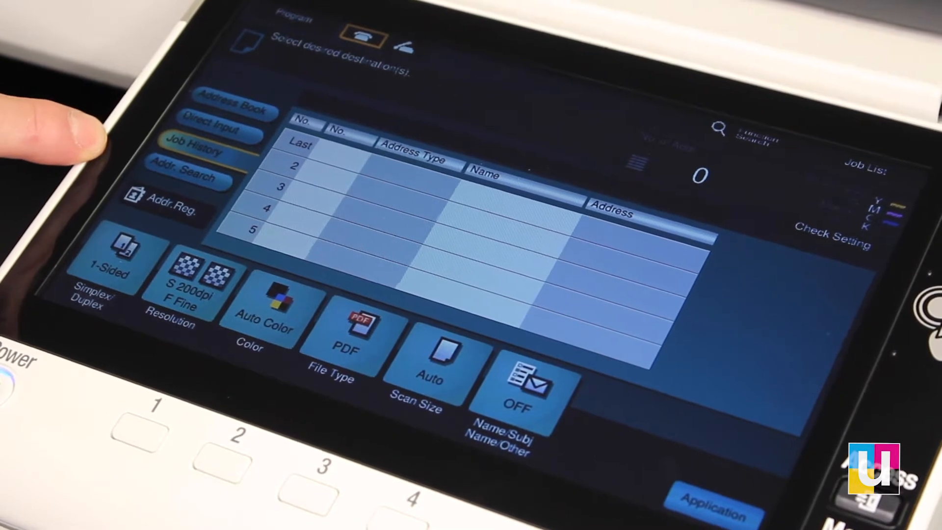
{"action": "left_click", "coordinate": [183, 175]}
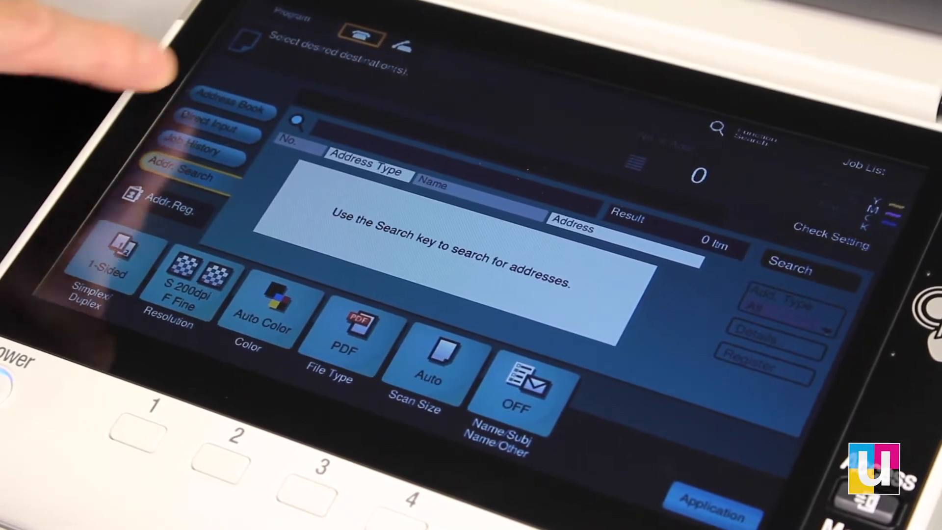
{"action": "left_click", "coordinate": [230, 103]}
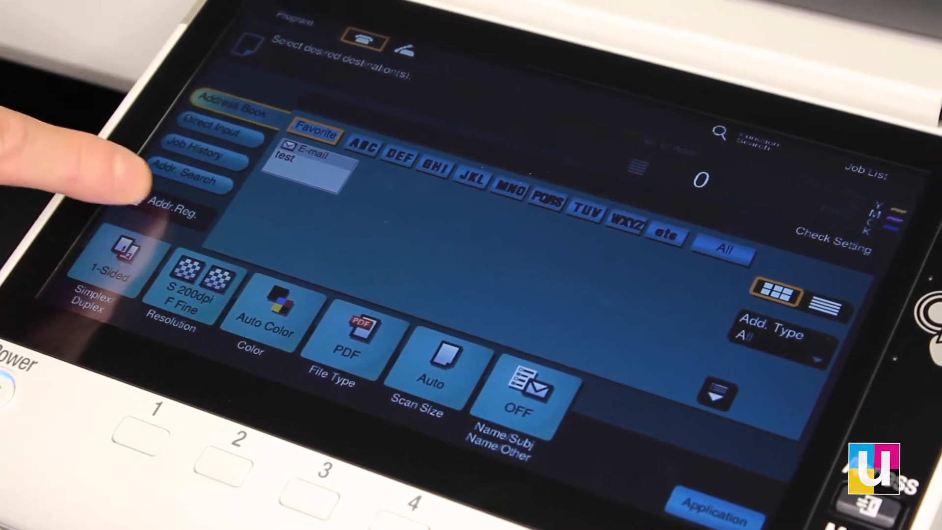
Begin a new address registration and pick its destination type from the type list
{"action": "left_click", "coordinate": [170, 210]}
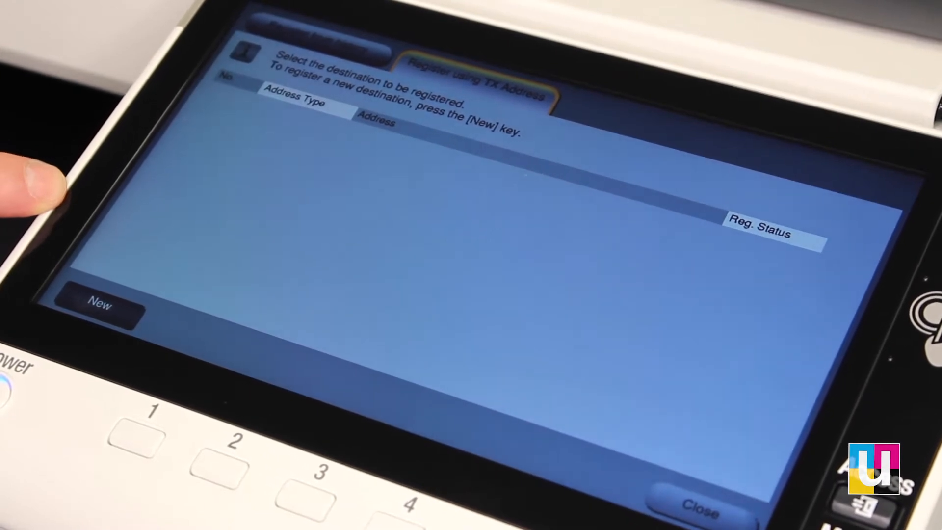
{"action": "left_click", "coordinate": [99, 303]}
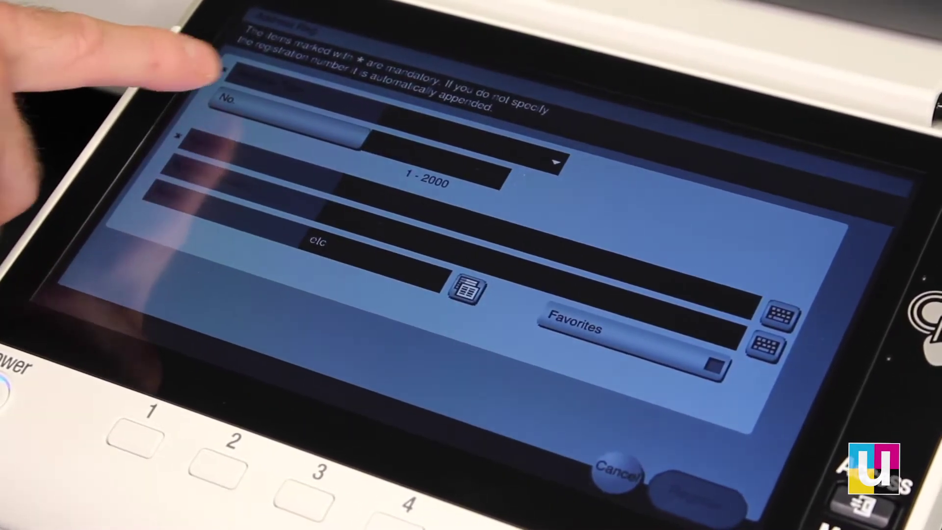
{"action": "left_click", "coordinate": [546, 162]}
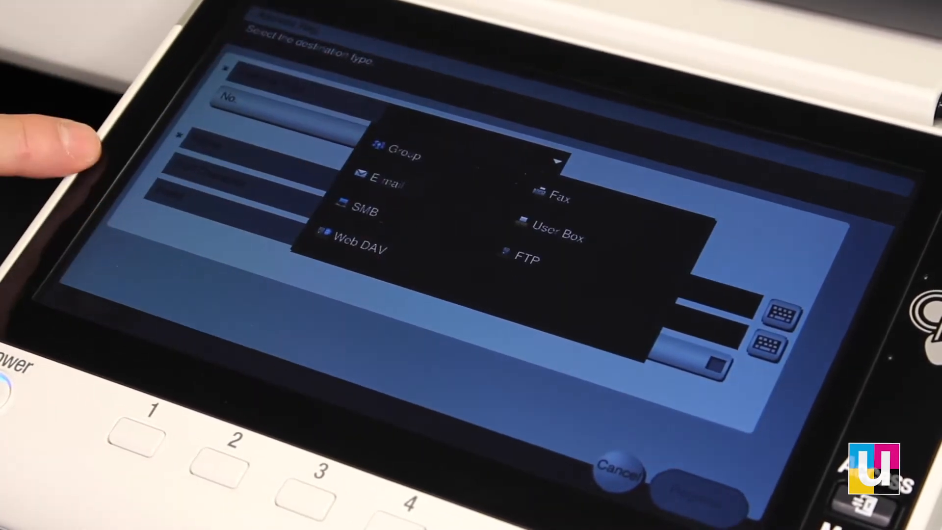
{"action": "left_click", "coordinate": [384, 183]}
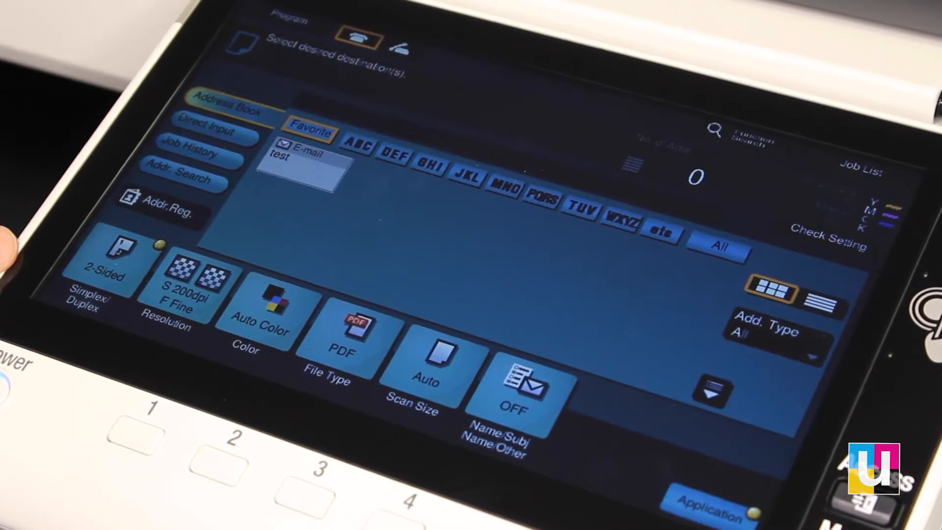
Keep scan resolution at 200×200 dpi and fax resolution at Fine, then confirm
{"action": "left_click", "coordinate": [183, 295]}
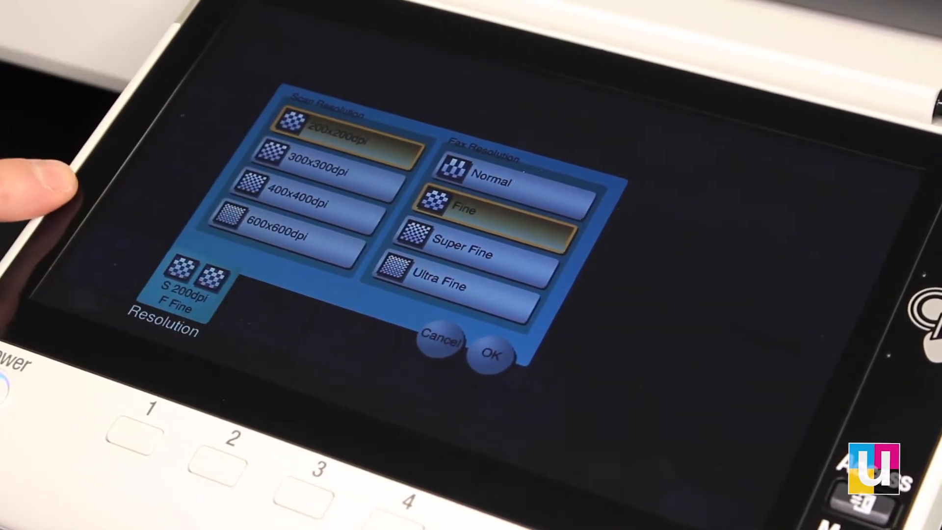
{"action": "left_click", "coordinate": [491, 354]}
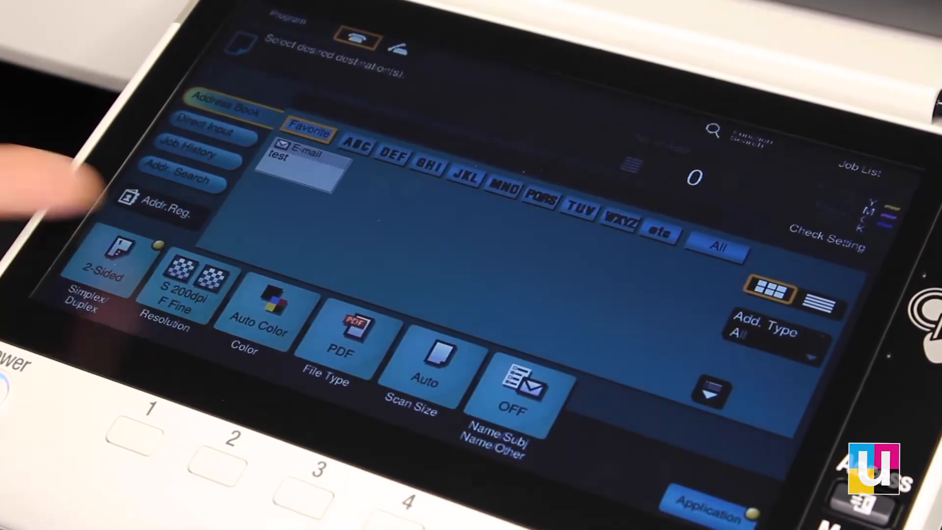
{"action": "left_click", "coordinate": [258, 309]}
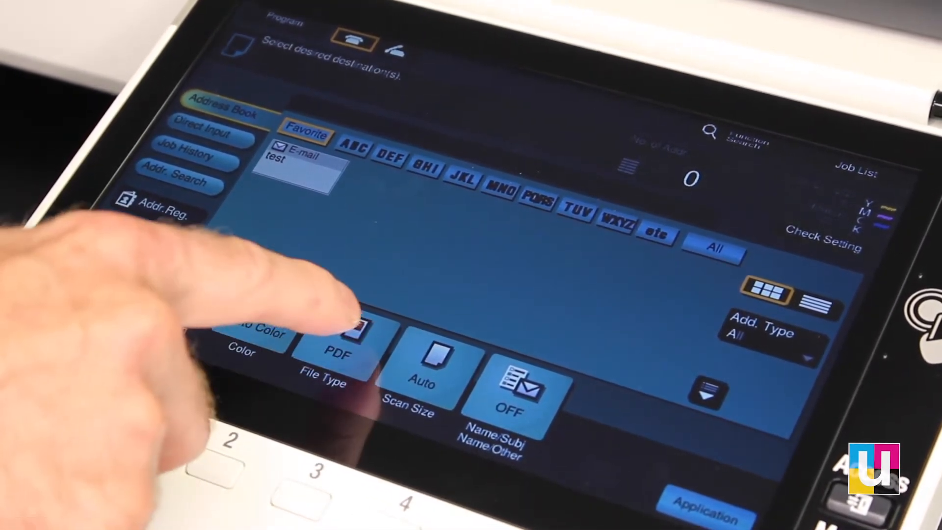
Set file type to Compact PDF with page separation, sent as one e-mail, and confirm
{"action": "left_click", "coordinate": [336, 348]}
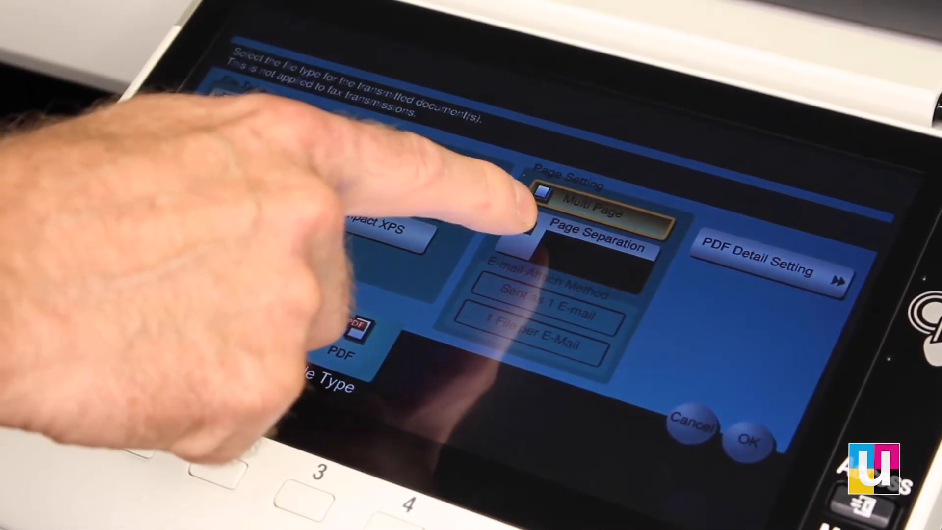
{"action": "left_click", "coordinate": [594, 243]}
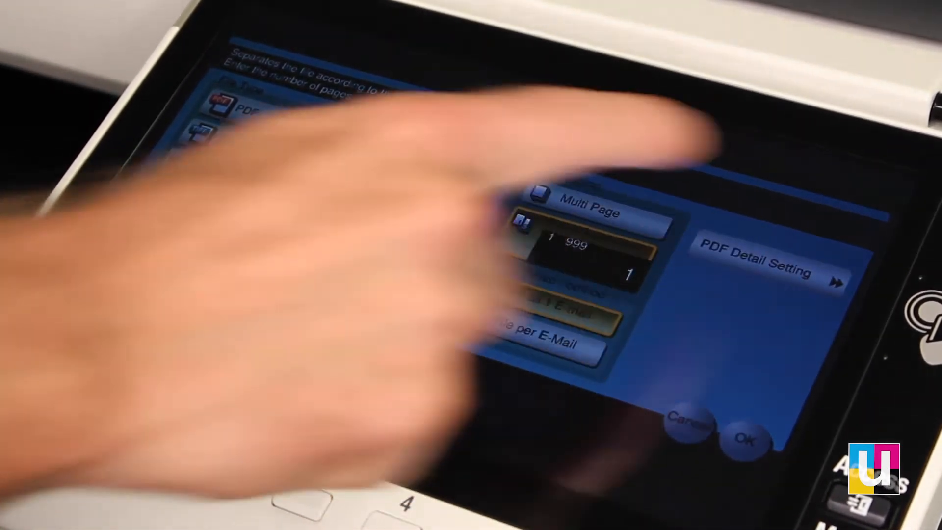
{"action": "left_click", "coordinate": [753, 264]}
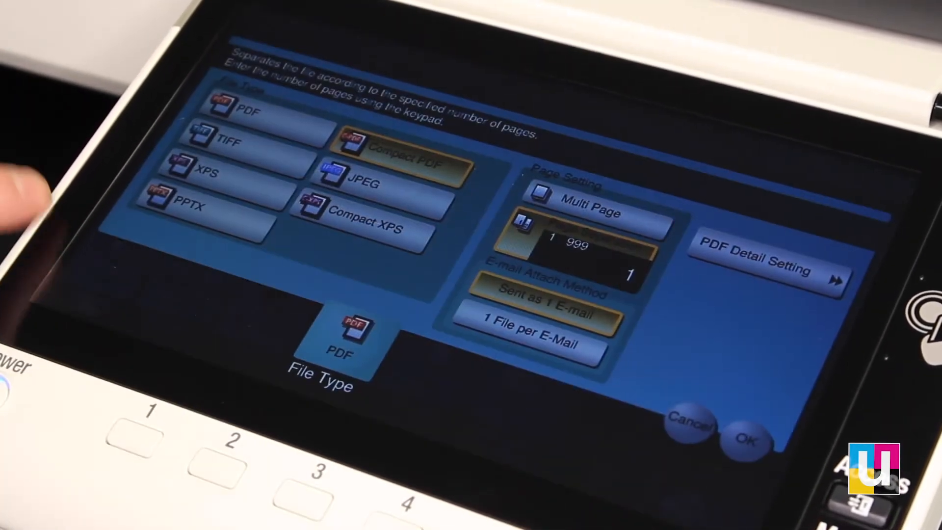
{"action": "left_click", "coordinate": [749, 438]}
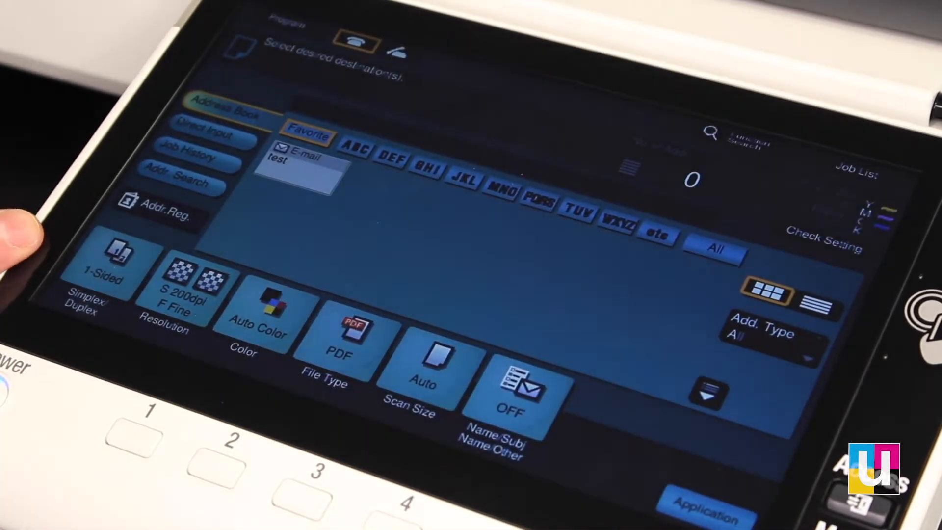
Set scan size to 8½×11 inches and move on to the Application settings
{"action": "left_click", "coordinate": [423, 366]}
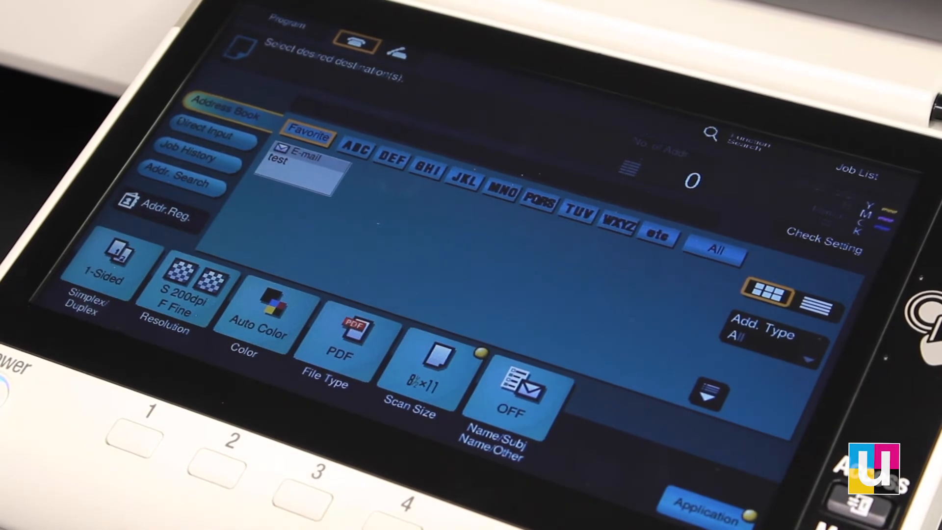
{"action": "left_click", "coordinate": [423, 370]}
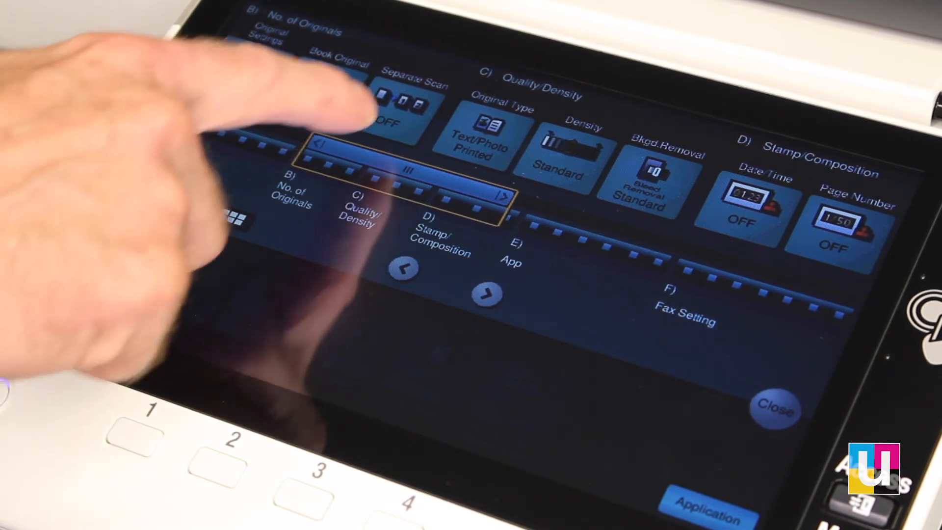
Leave the Application settings pages and return to the scan send screen
{"action": "left_click", "coordinate": [402, 105]}
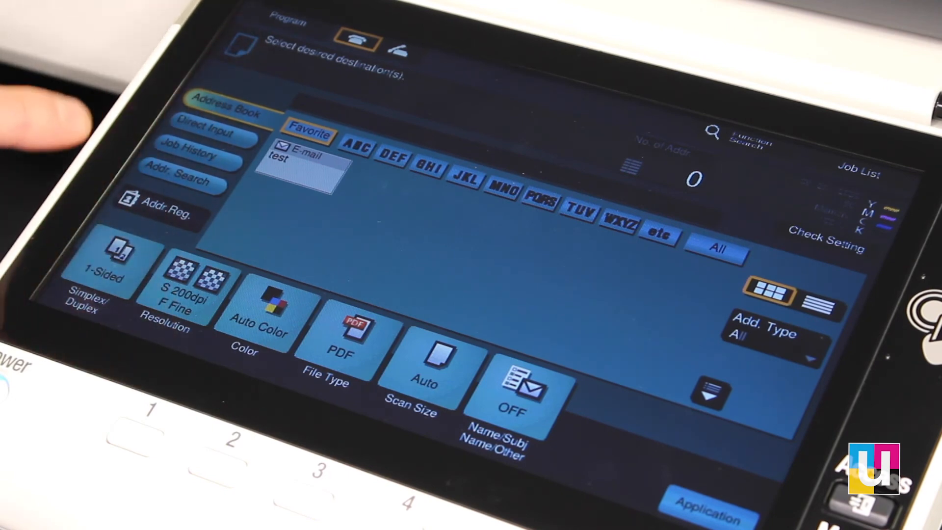
{"action": "mouse_move", "coordinate": [43, 139]}
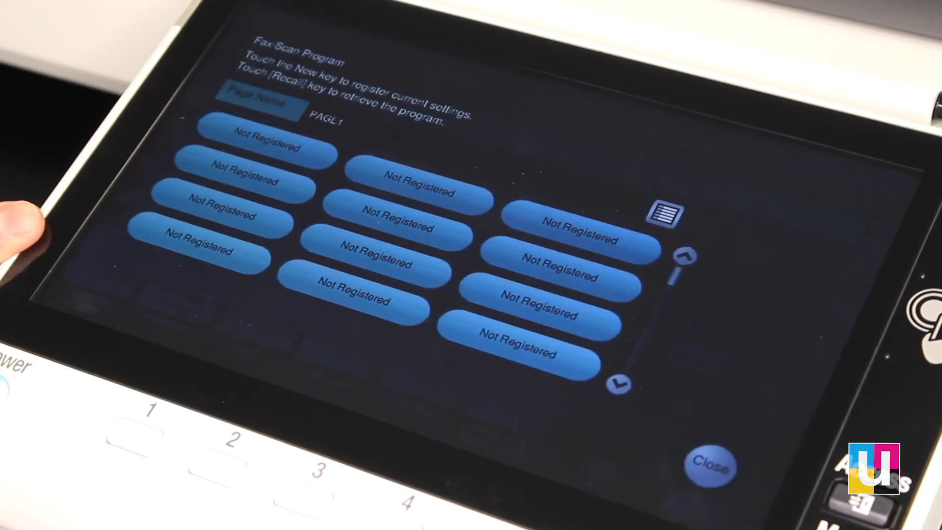
Register the 8½×11 scan settings as a program in the first Not Registered slot
{"action": "left_click", "coordinate": [710, 464]}
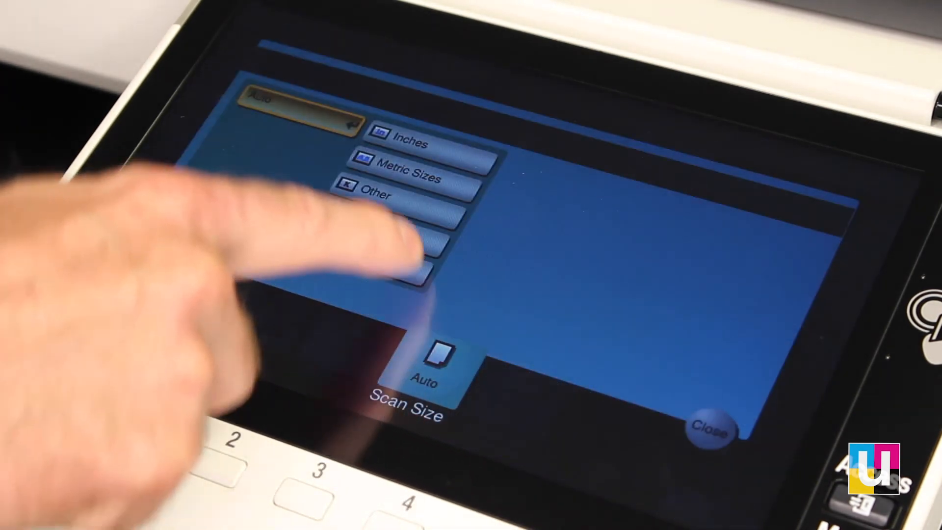
{"action": "left_click", "coordinate": [408, 141]}
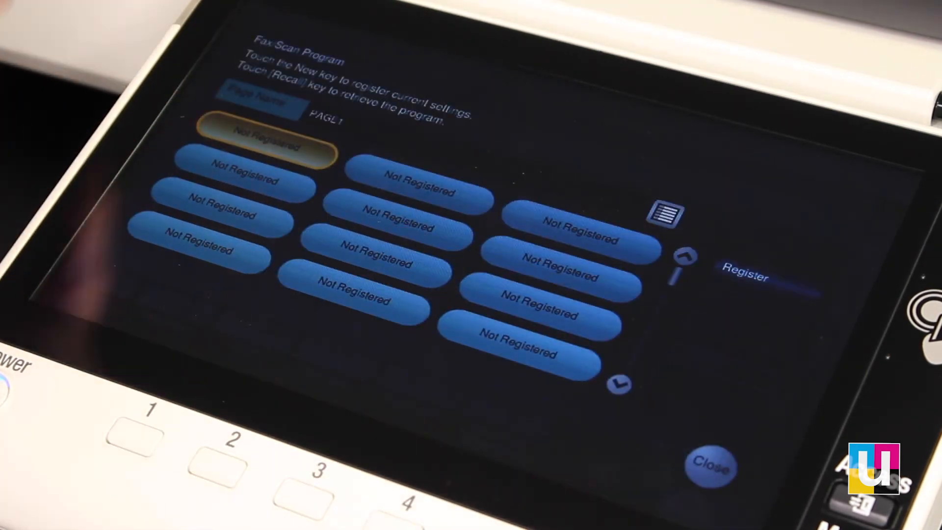
{"action": "left_click", "coordinate": [711, 465]}
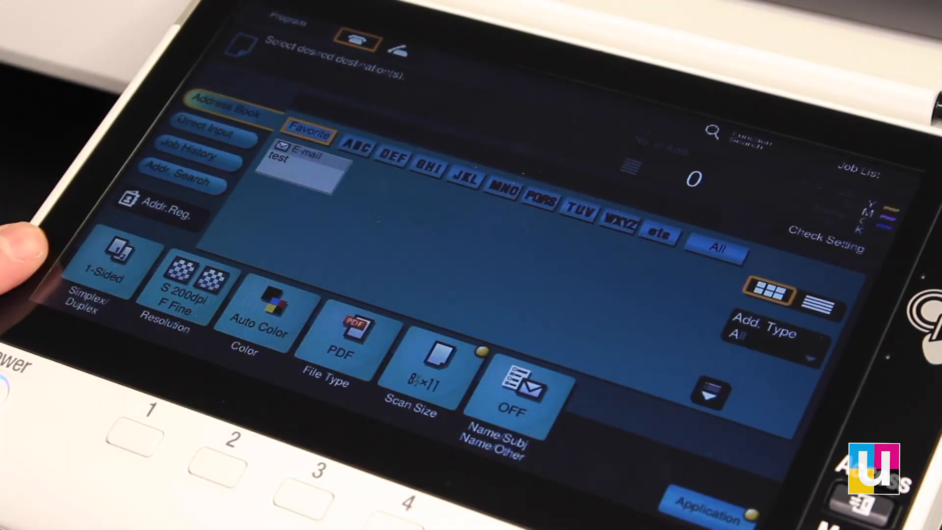